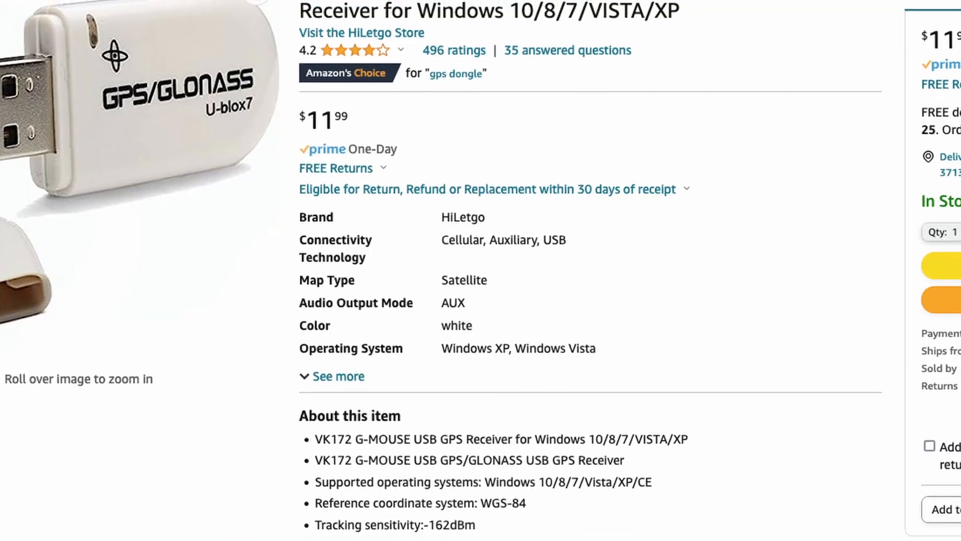
Scroll through the HiLetgo u-blox 7 GPS dongle listing on Amazon
scroll("up", 3)
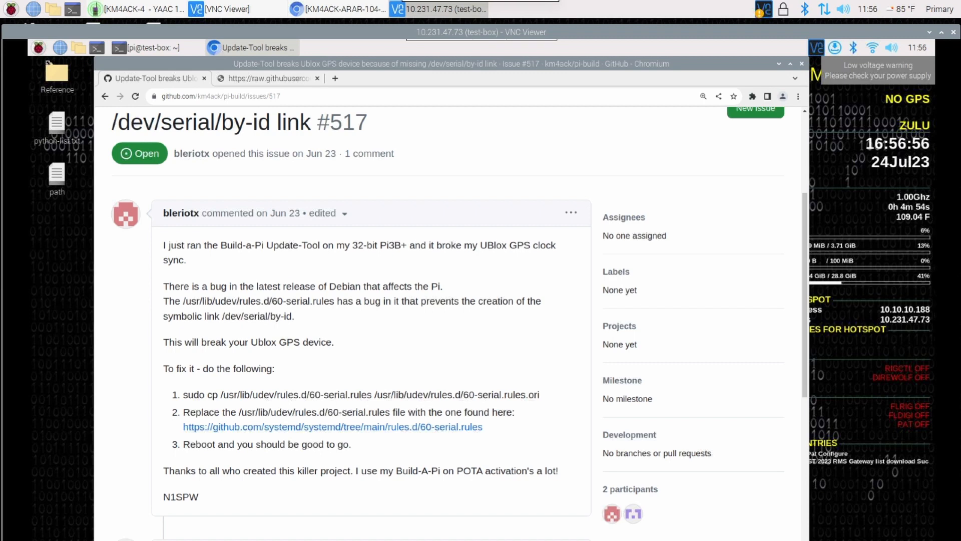
mouse_move(269, 48)
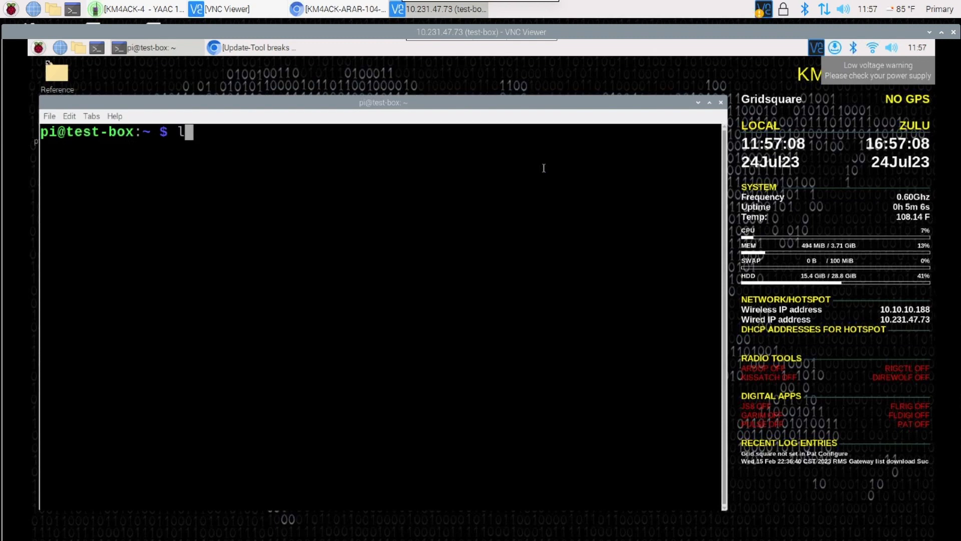
Run lsusb, then ls /dev/serial/by-id, which reports 'No such file or directory', and type clear
type("lsusb")
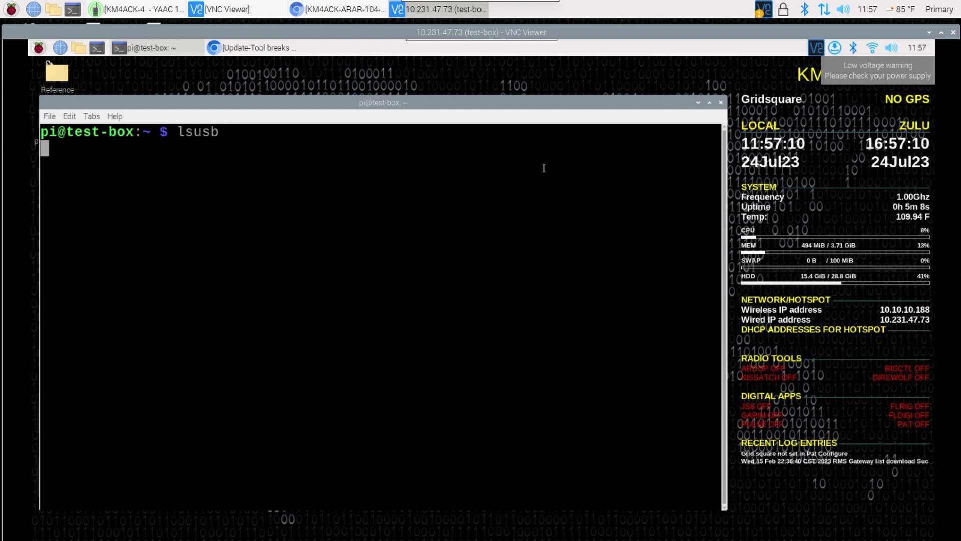
key("Return")
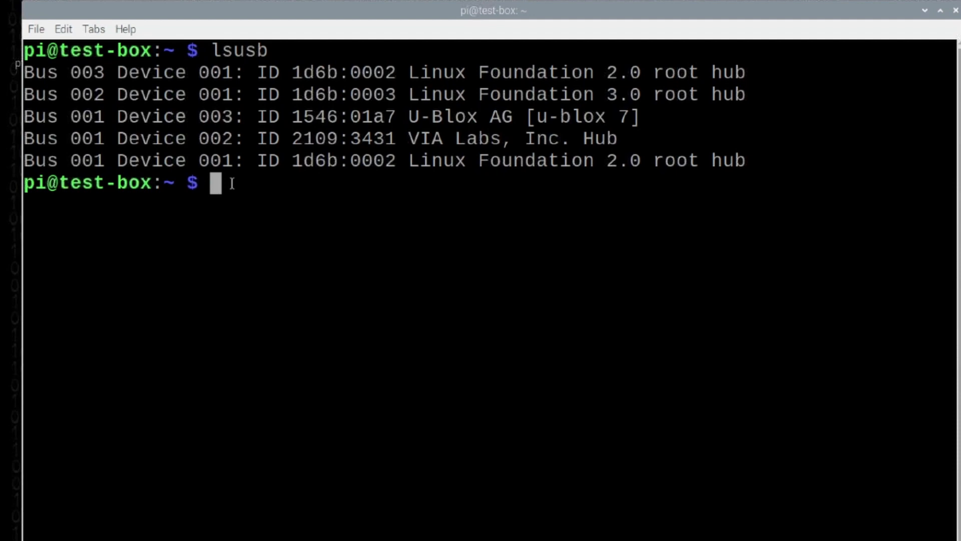
mouse_move(249, 12)
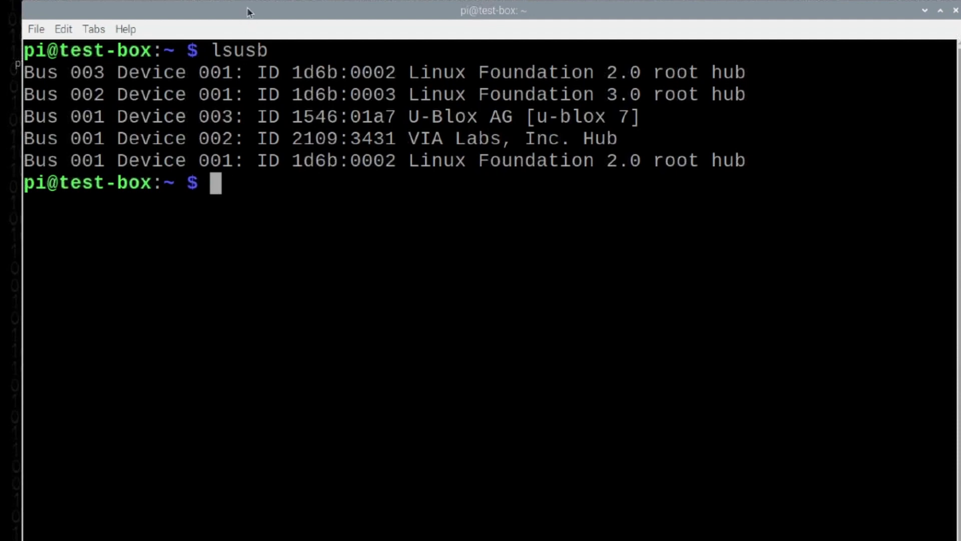
type("ls /")
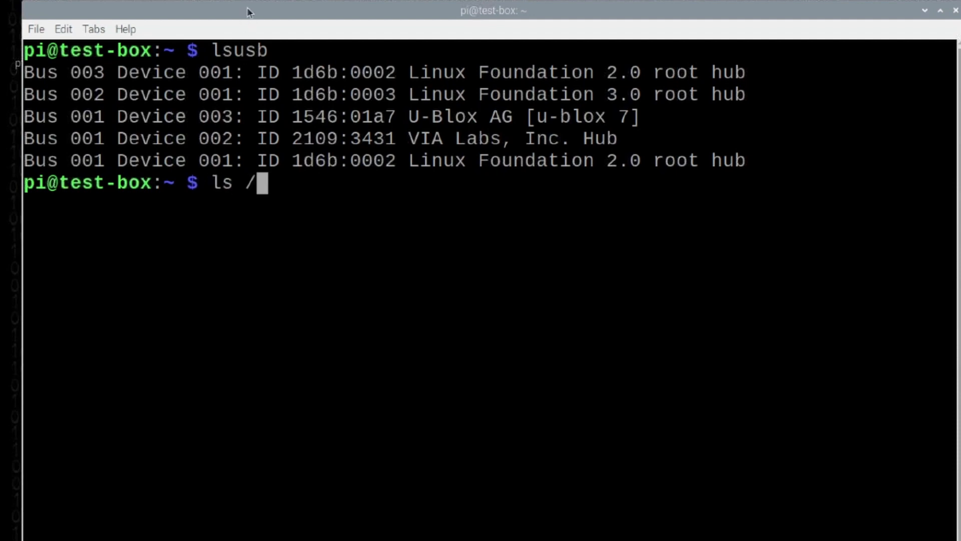
type("dev/")
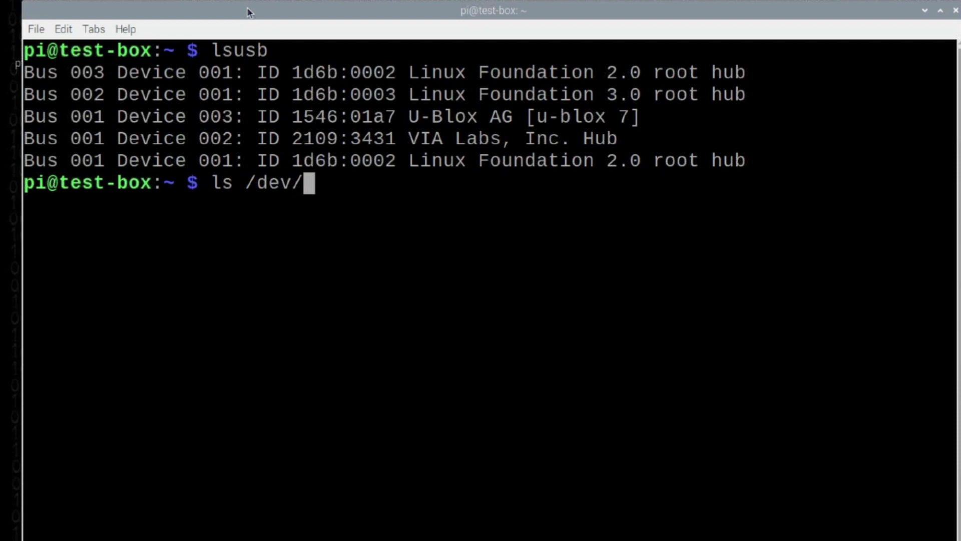
type("serial/by")
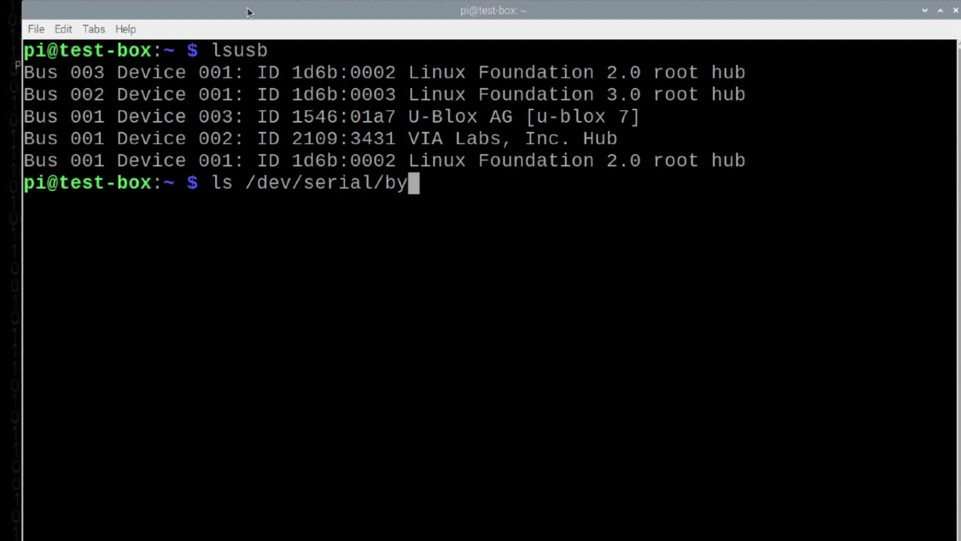
type("-id")
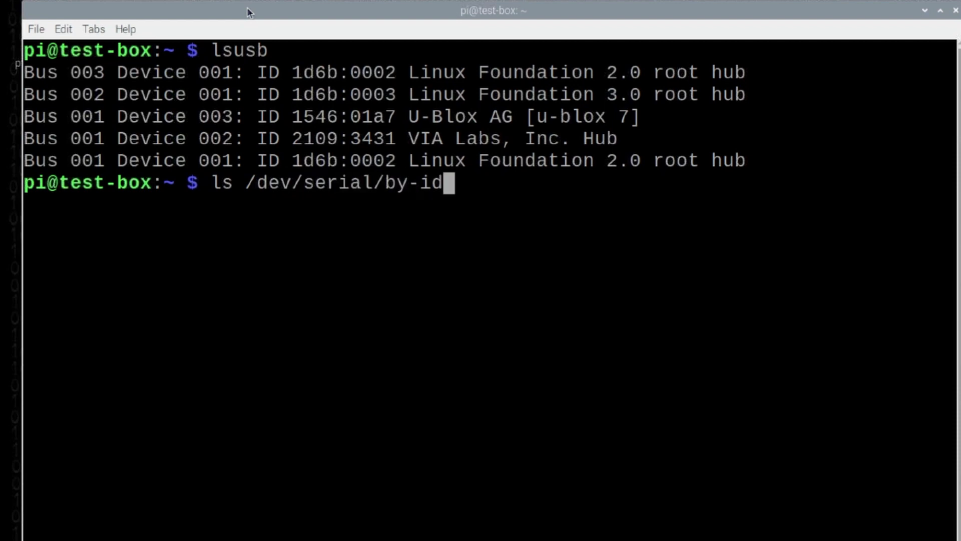
key("Return")
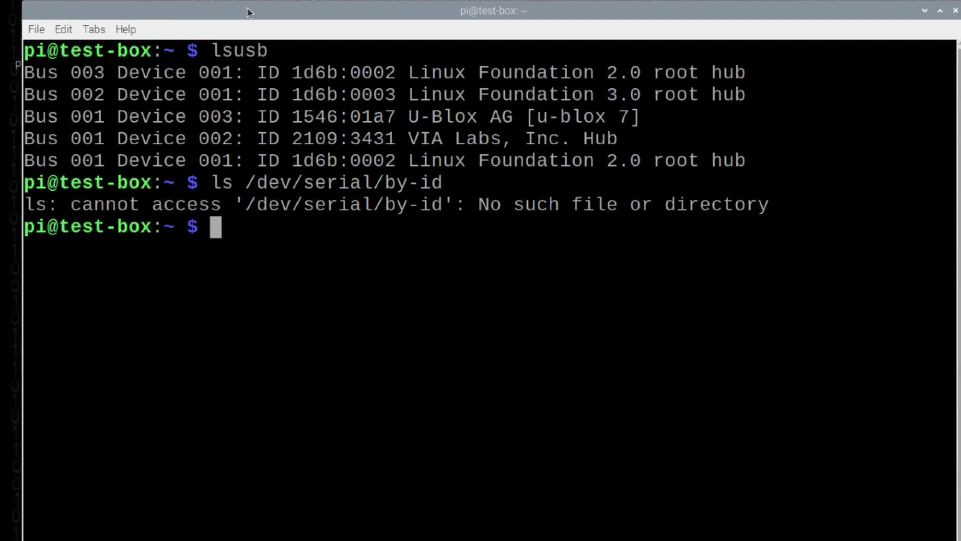
type("clear")
type("cd")
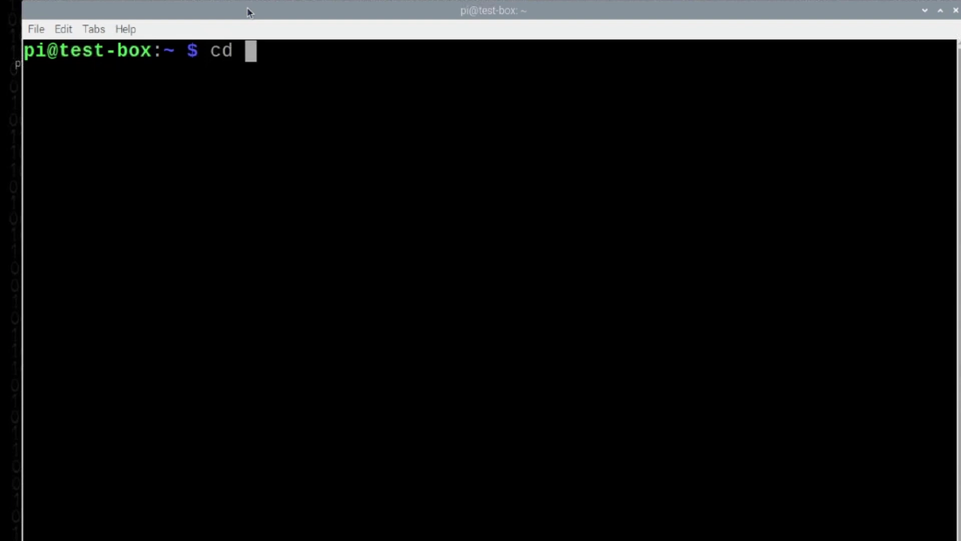
Change directory to the /usr/lib/udev rules folder
type("/")
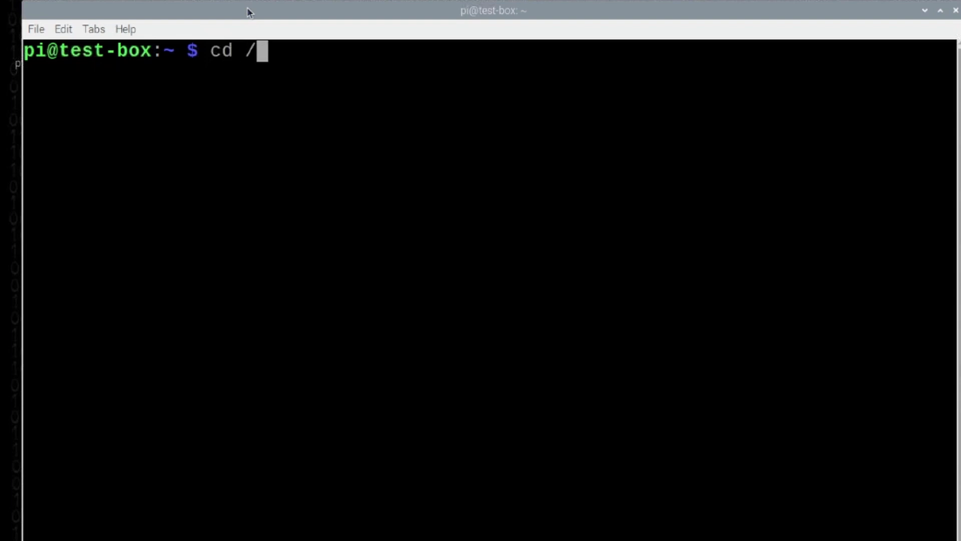
type("usr/")
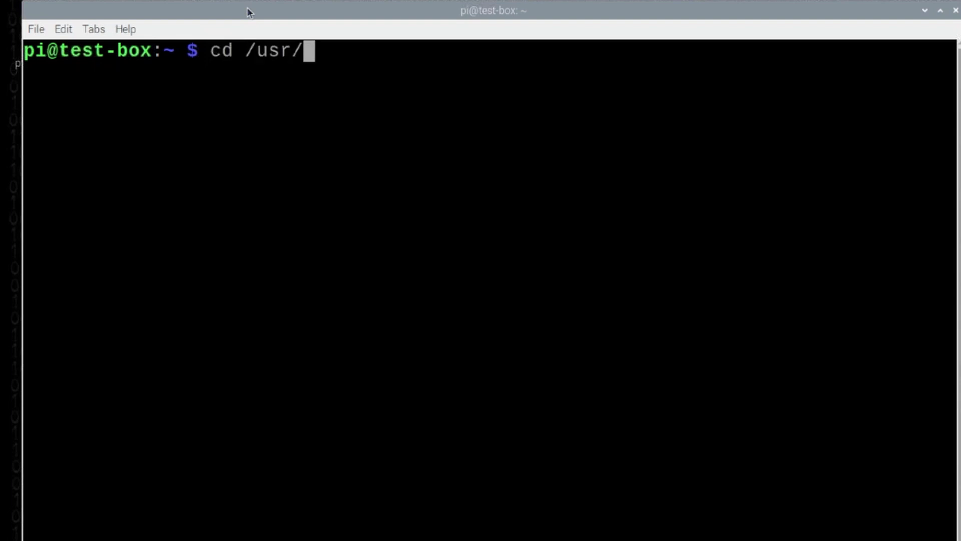
type("lib")
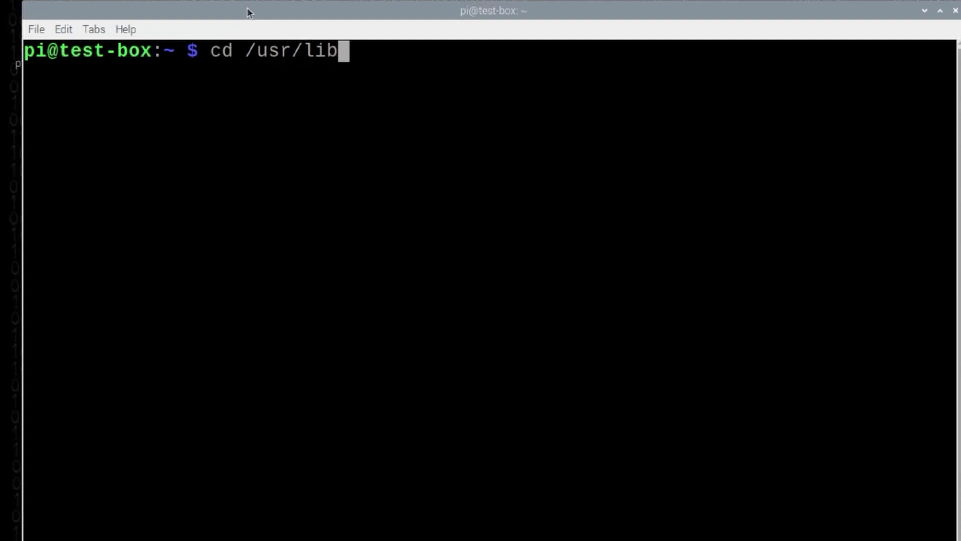
type("/")
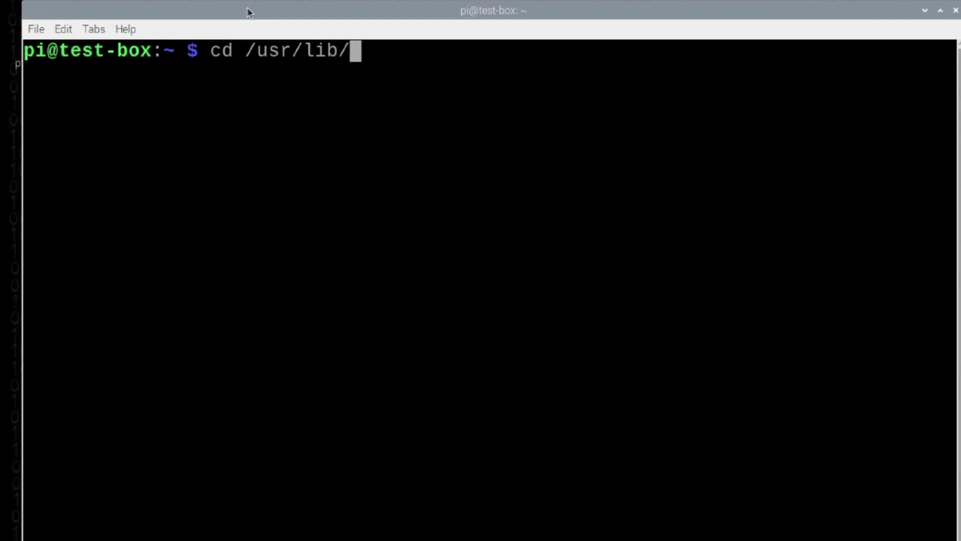
type("udev/rules.d/")
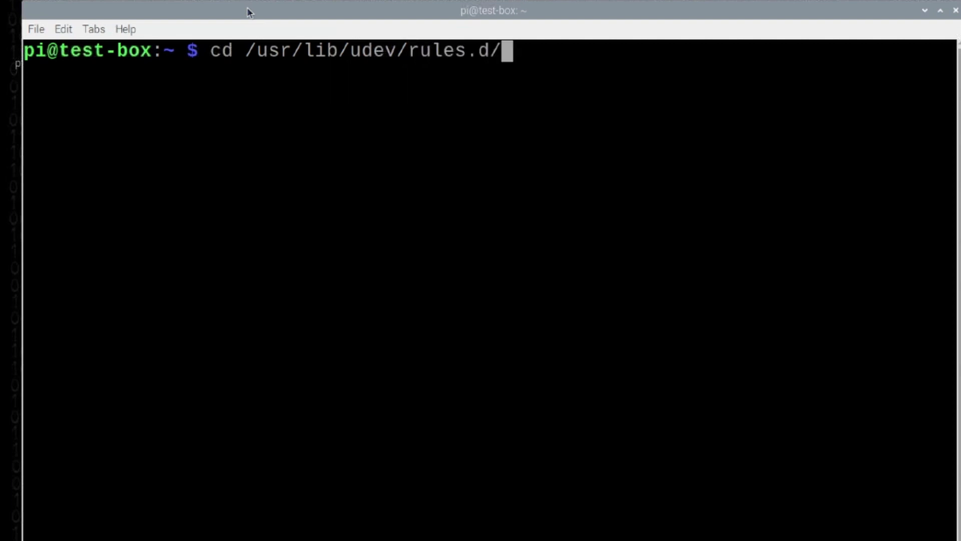
key("Return")
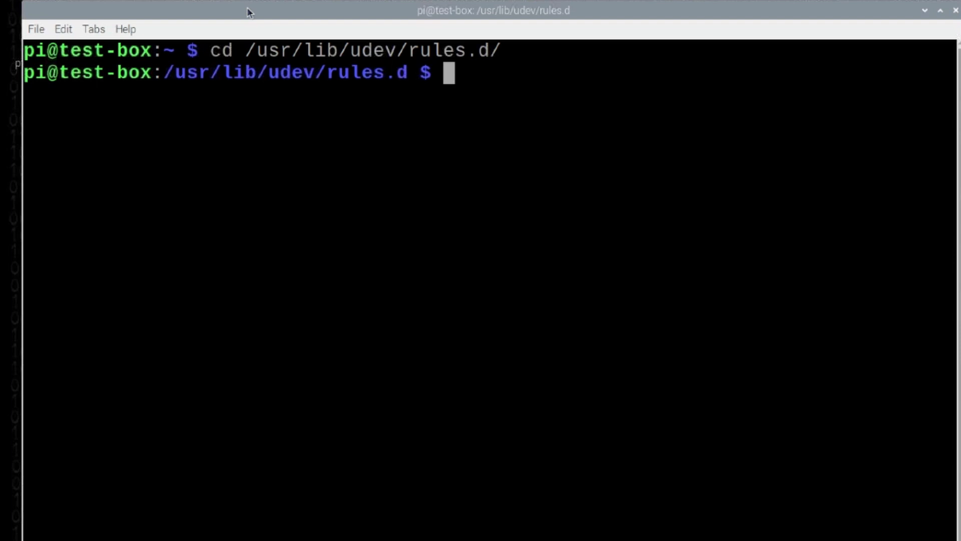
Rename 60-serial.rules to 60-serial.rules.bkup with sudo mv
type("sudo")
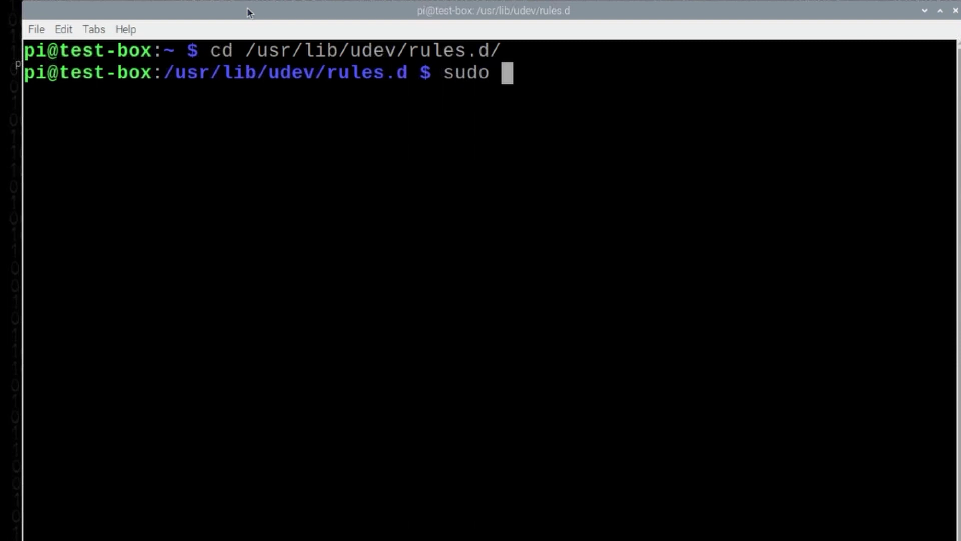
type("mv 60")
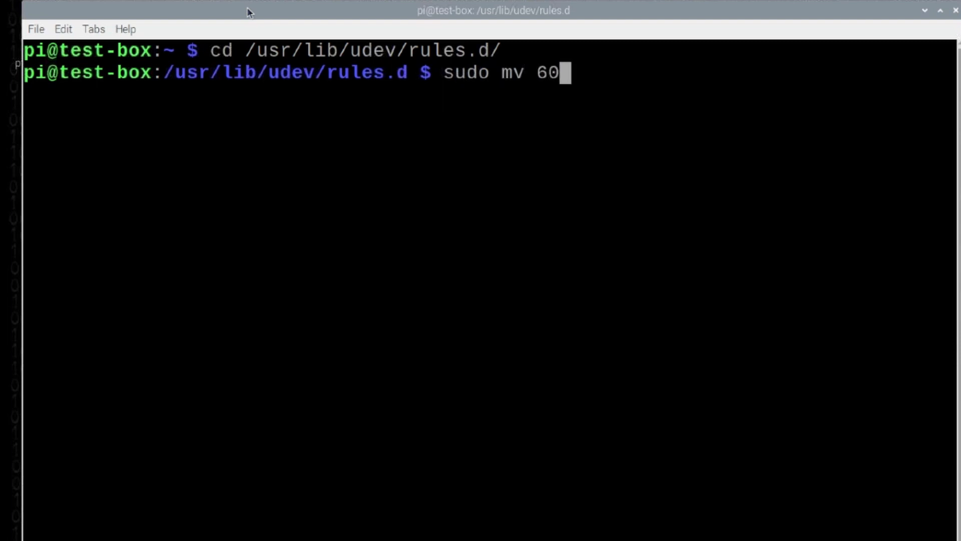
type("-serial.rules")
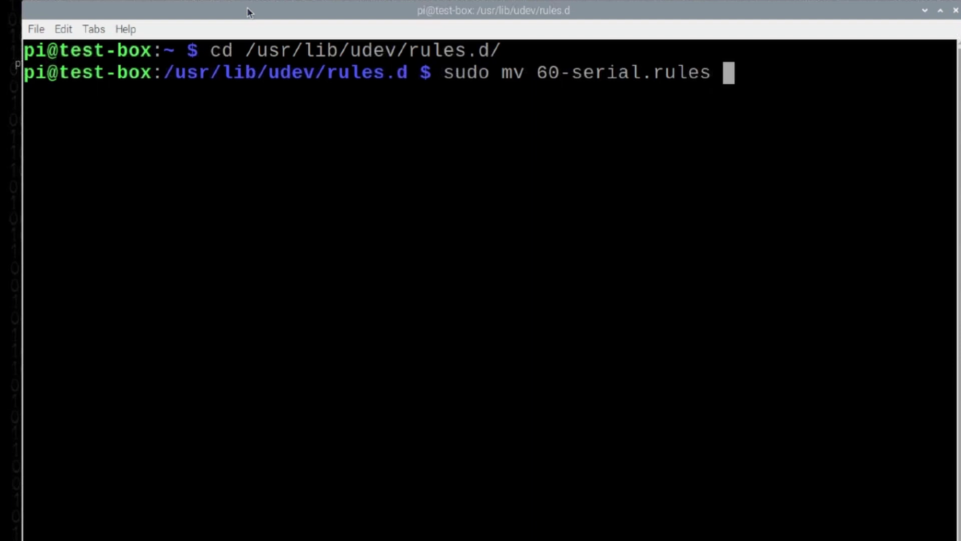
type("600-")
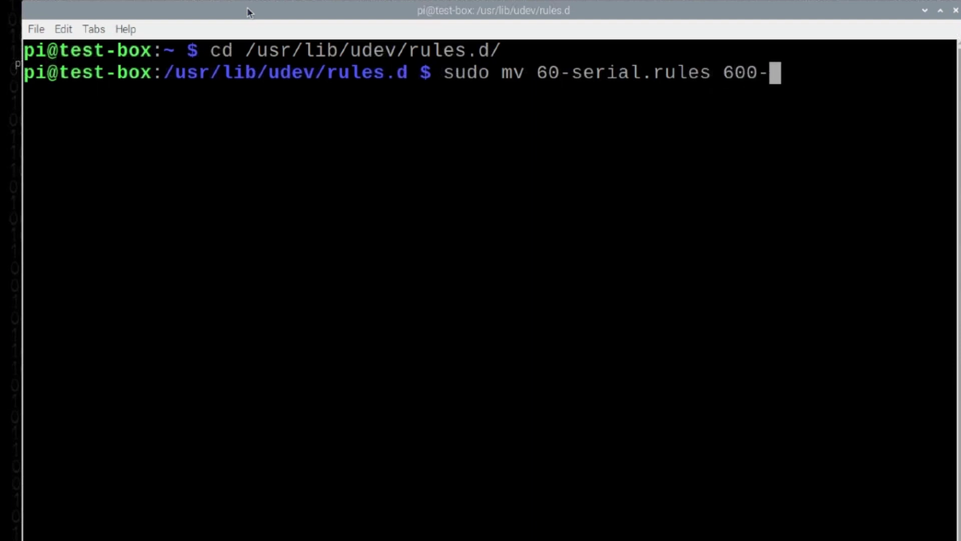
key("BackSpace")
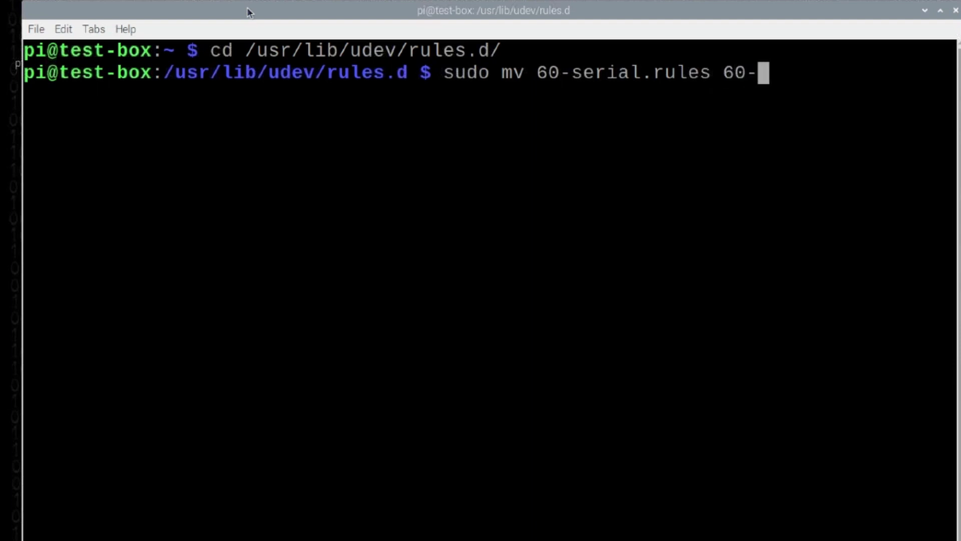
type("serial.rules.bkup")
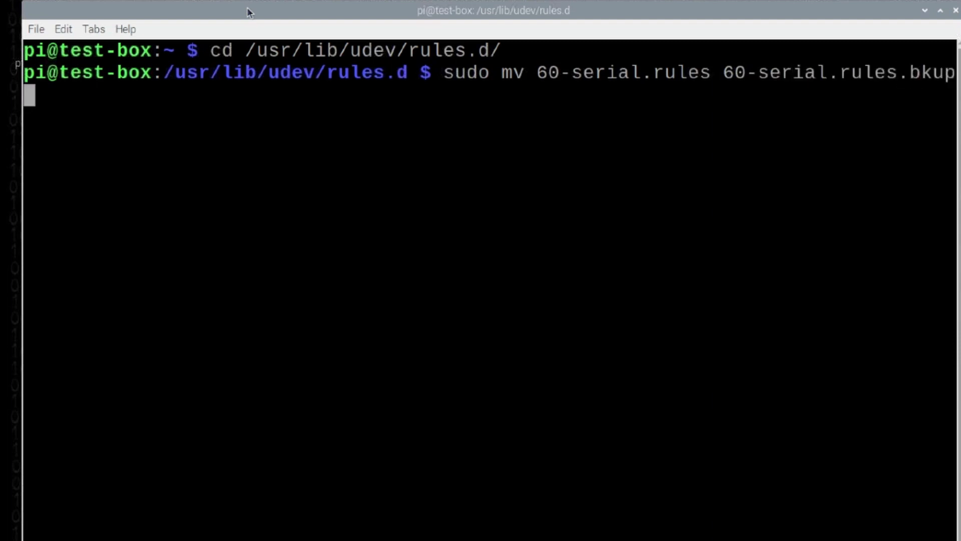
key("Return")
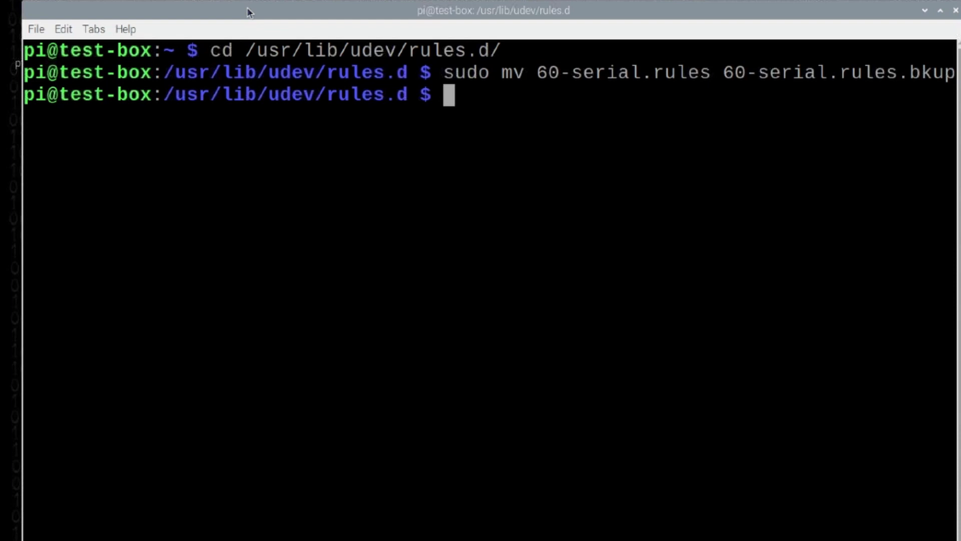
Open a new 60-serial.rules file in nano with sudo
type("s")
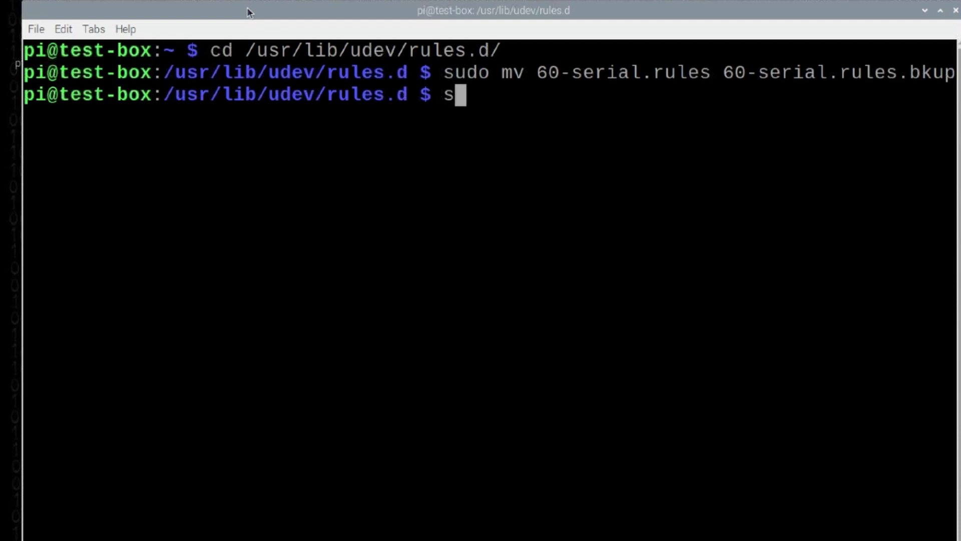
type("udo nano")
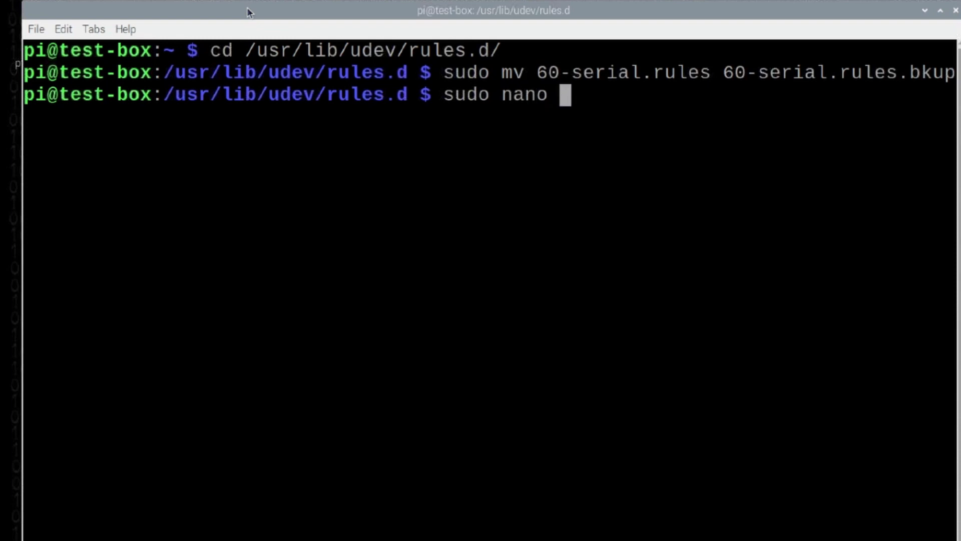
type("60-serial.rules.")
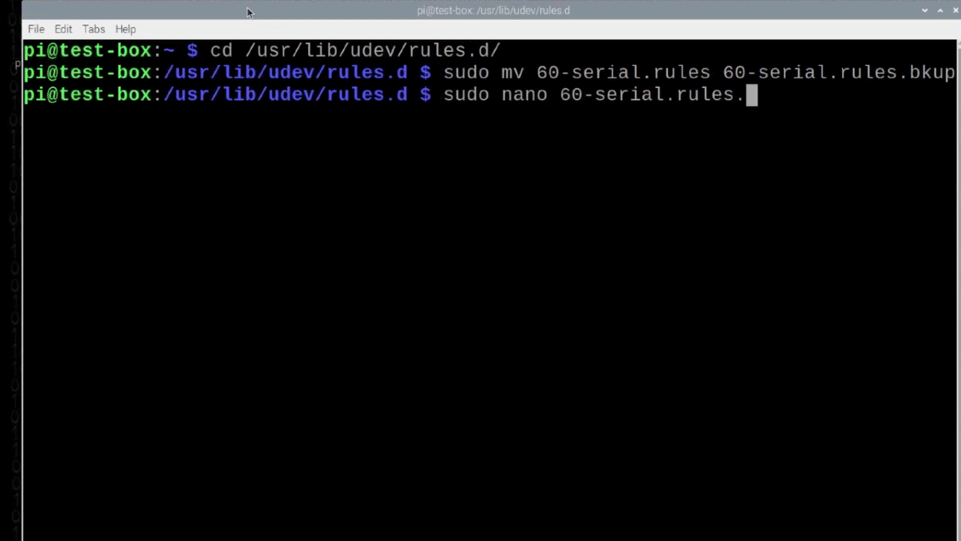
key("Backspace")
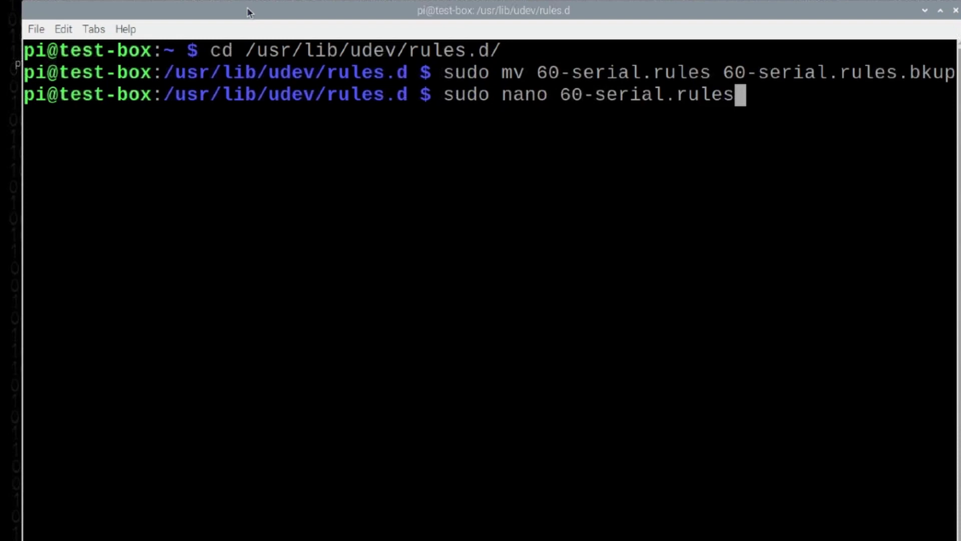
key("Return")
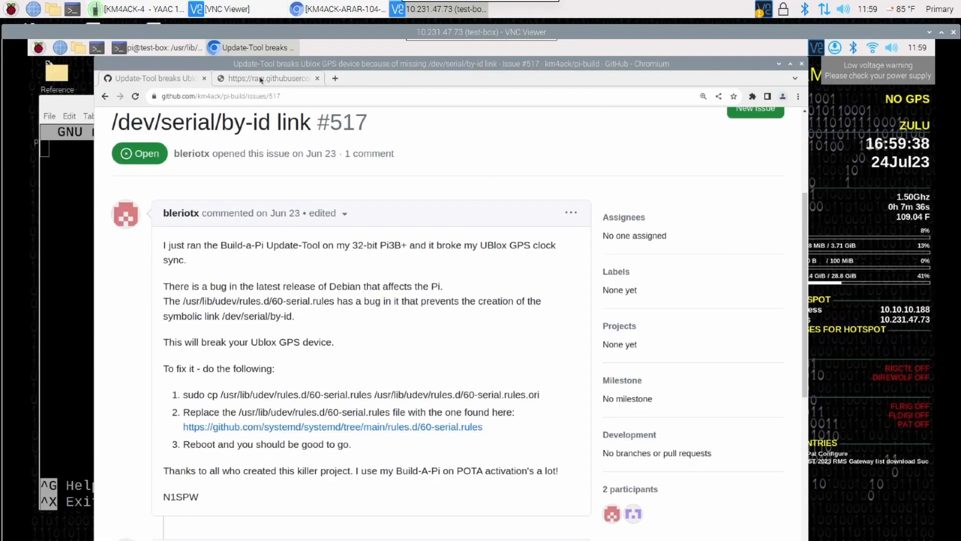
Select and copy all text of the raw systemd 60-serial.rules page
left_click(267, 78)
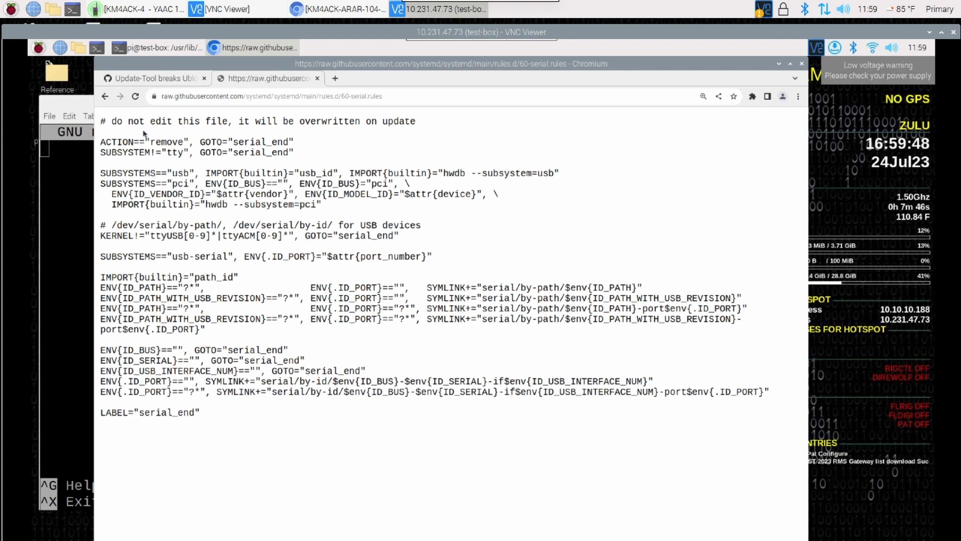
key("ctrl+a")
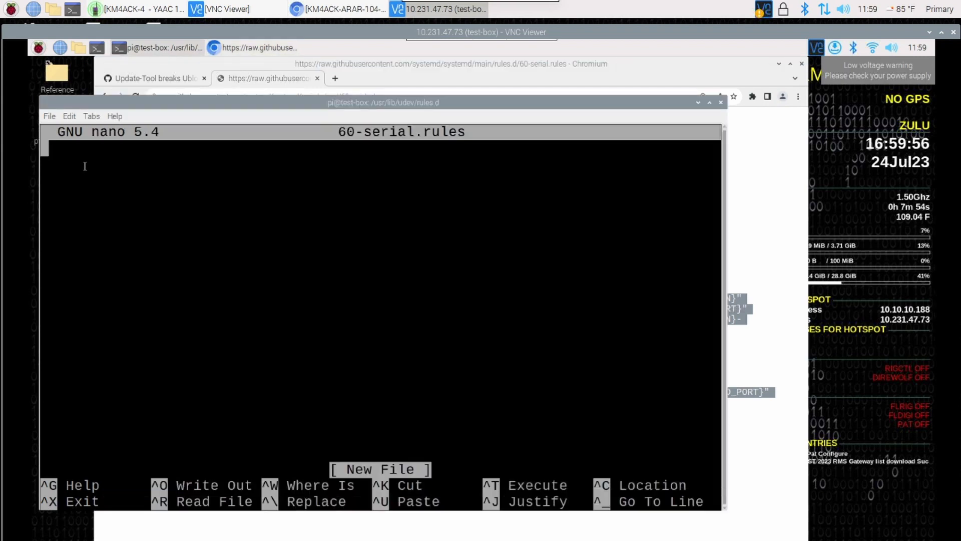
Paste the copied rules into nano, write the 28-line file, and exit nano
right_click(85, 165)
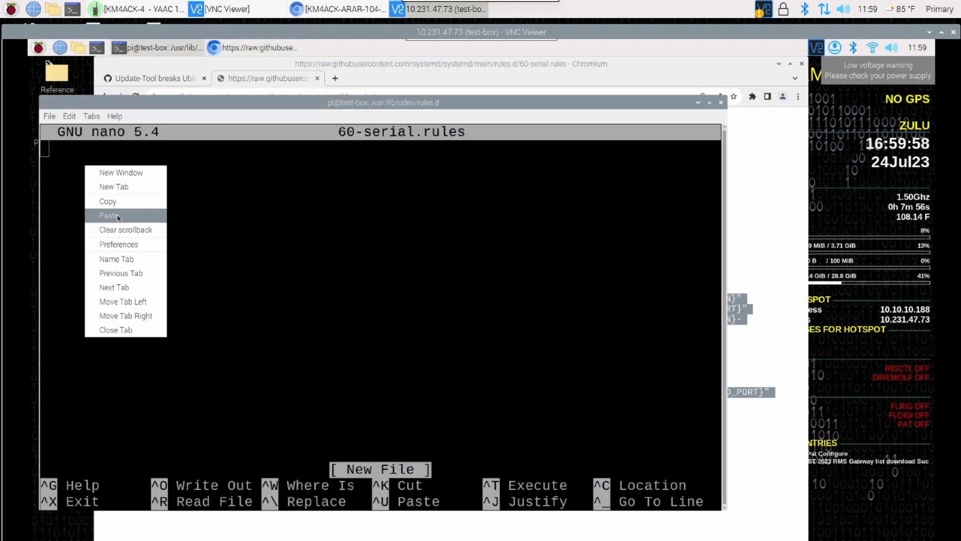
left_click(108, 215)
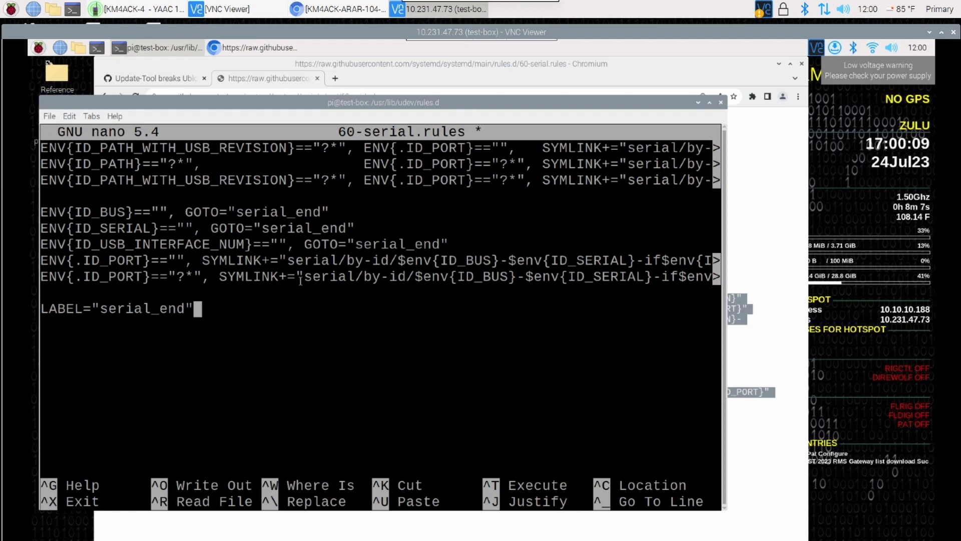
key("ctrl+o")
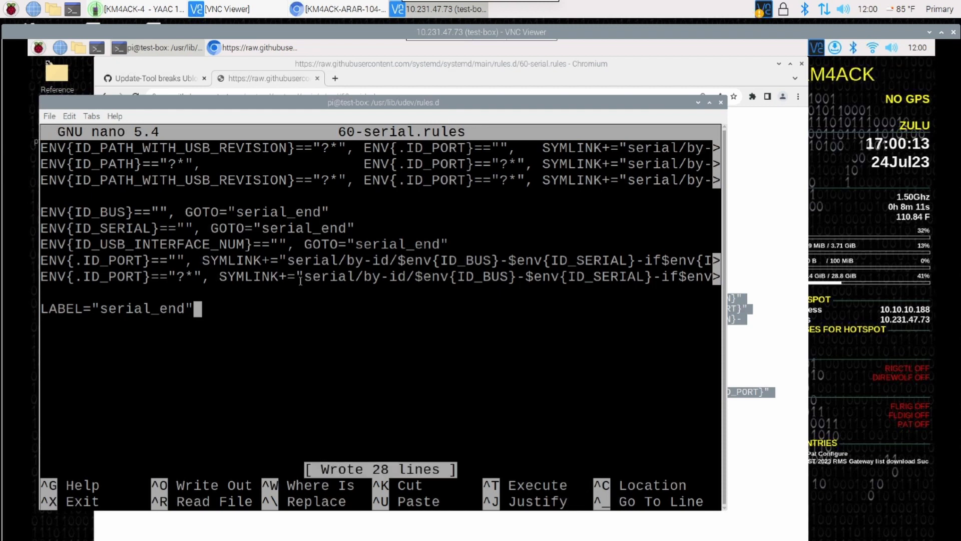
key("ctrl+x")
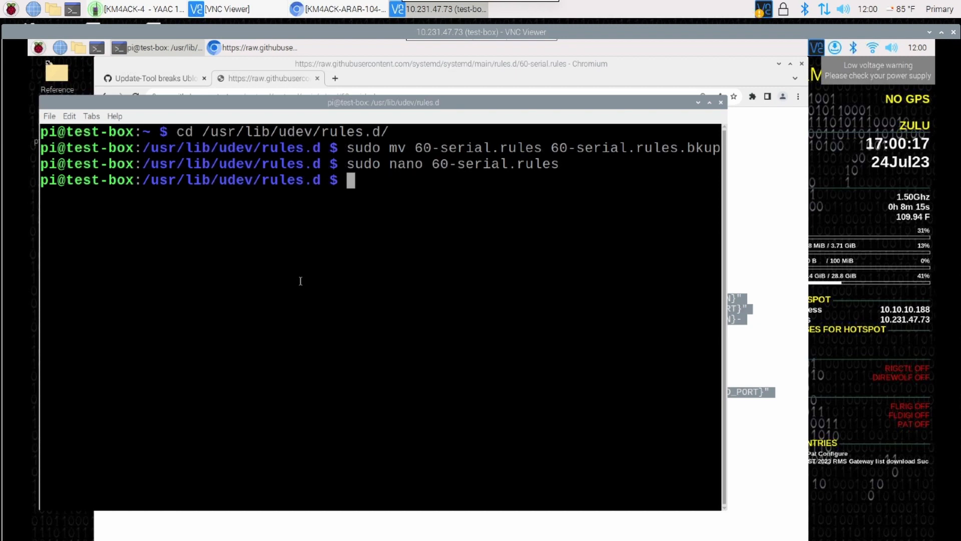
Reboot the Raspberry Pi with the reboot command
type("rebo")
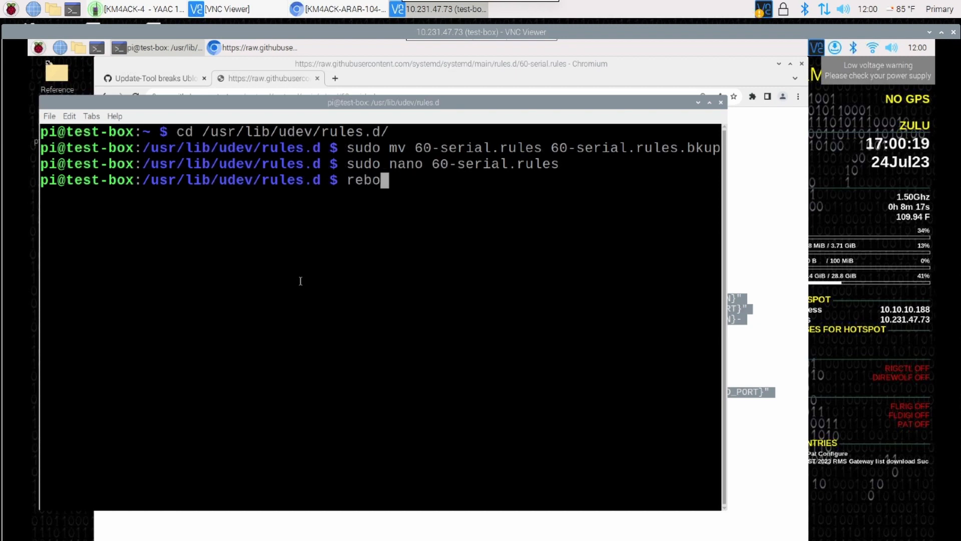
key("Return")
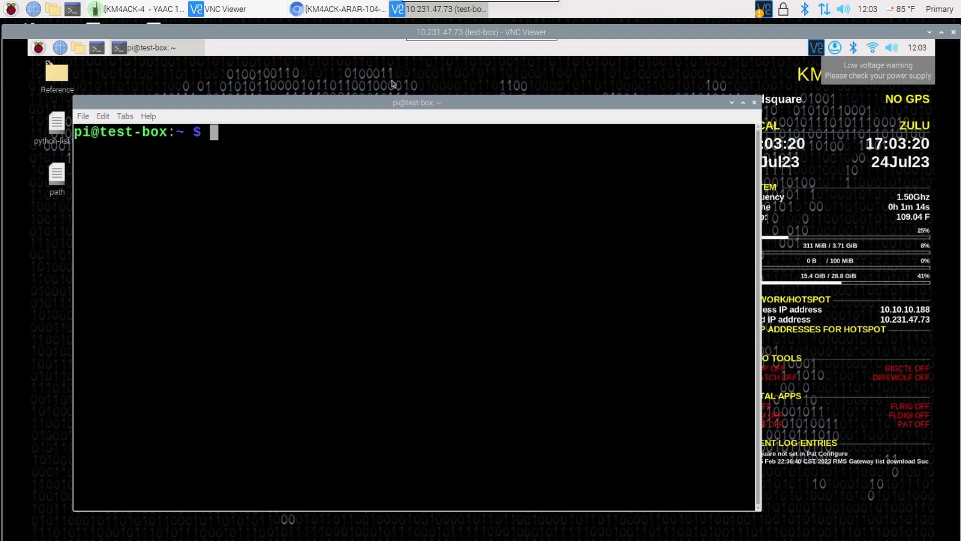
Run lsusb, ls and ls -l on /dev/serial/by-id, showing the u-blox 7 link to ttyACM0
type("ls")
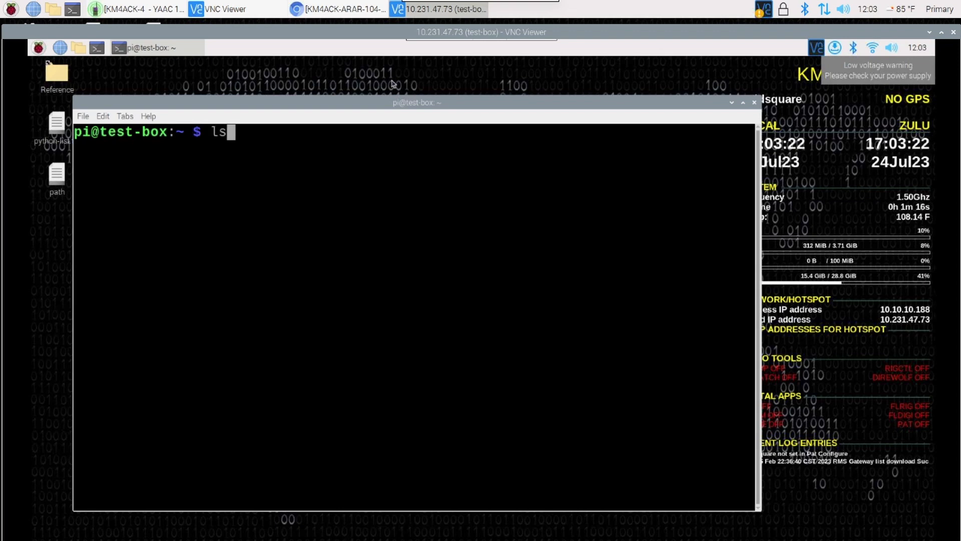
type("usb")
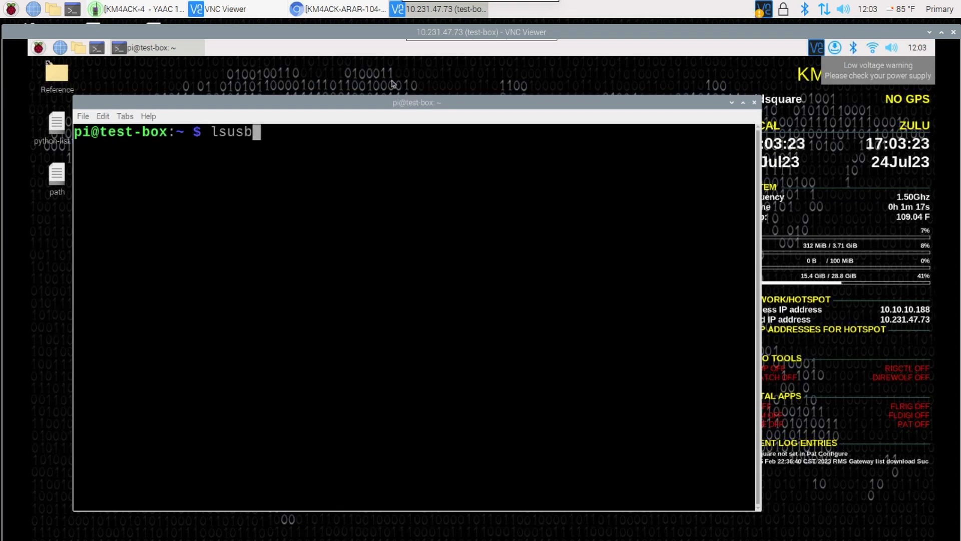
key("Return")
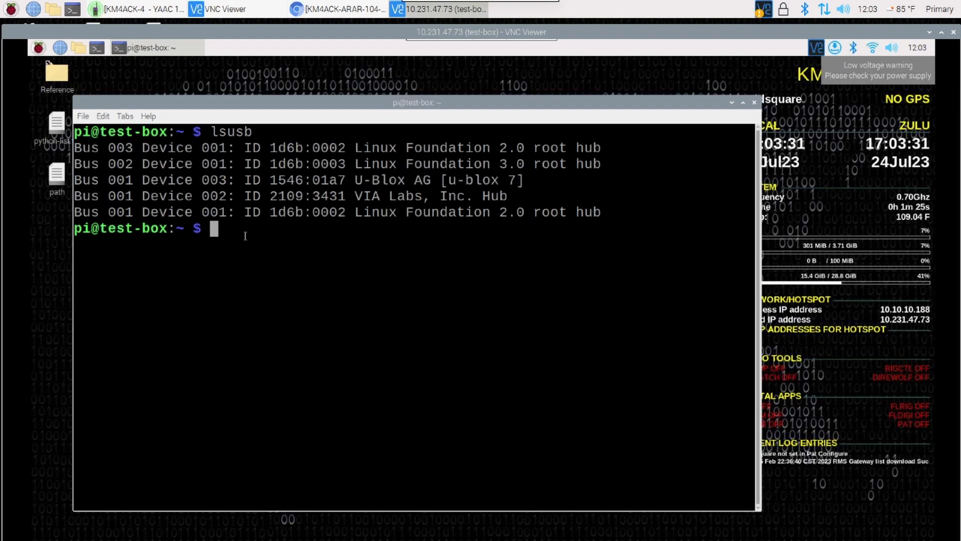
type("ls /dev/serial/by-id")
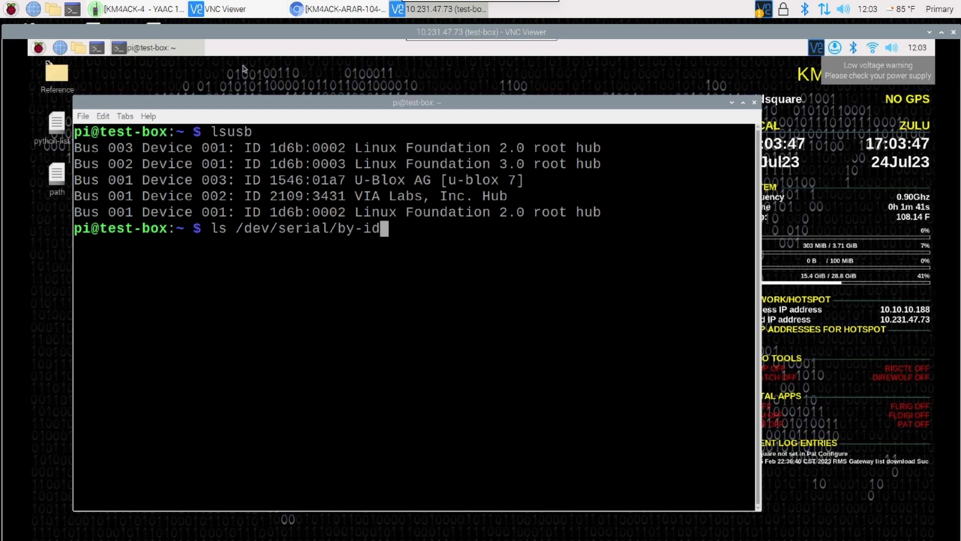
key("Return")
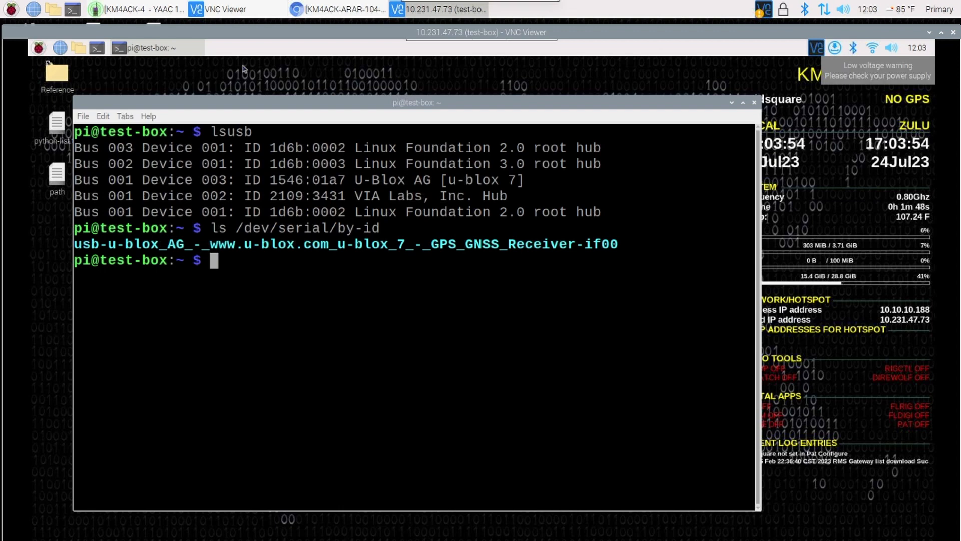
type("ls -l /dev/serial/by-id")
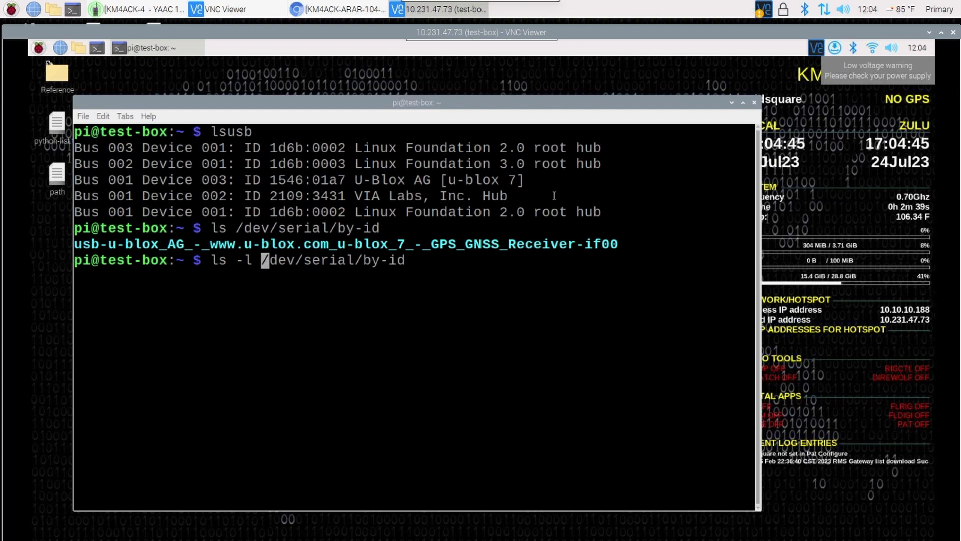
key("Return")
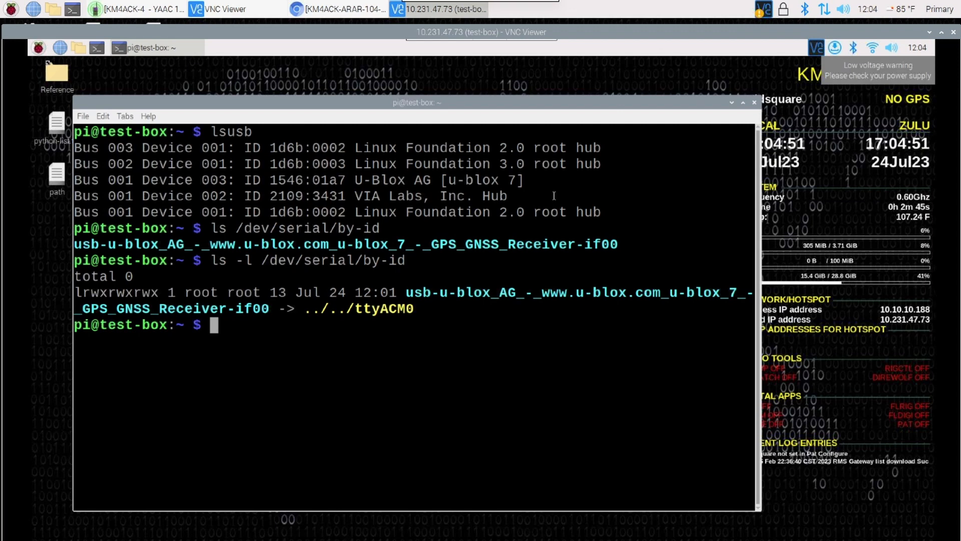